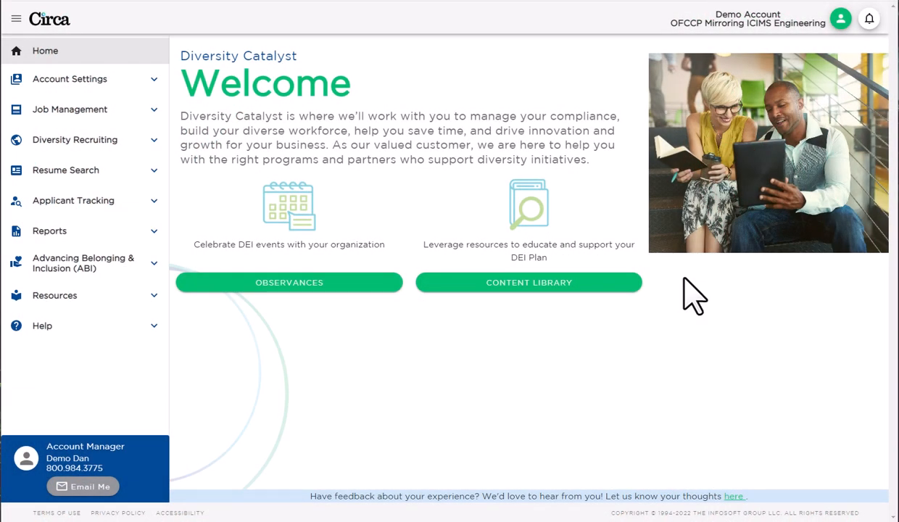
{"action": "mouse_move", "coordinate": [83, 110]}
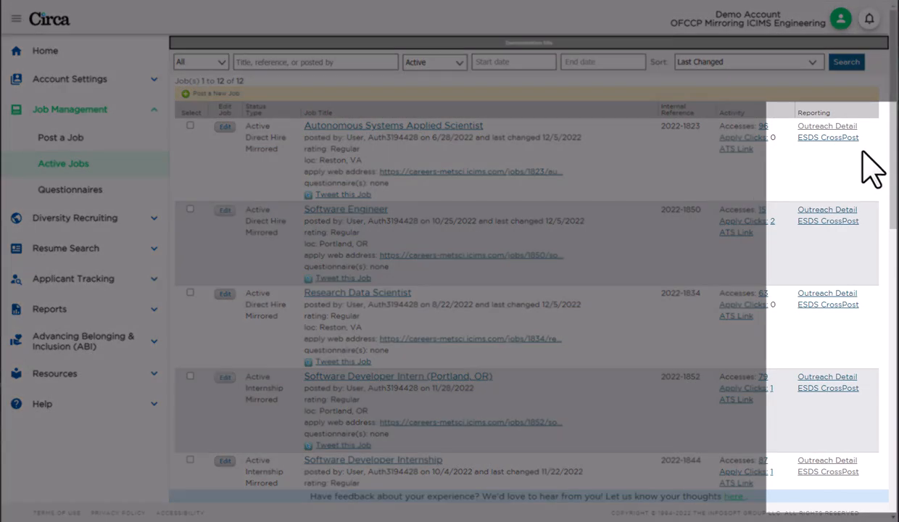
- Open the Autonomous Systems Applied Scientist Outreach Detail report and reveal email dates and recipient organizations
{"action": "left_click", "coordinate": [826, 125]}
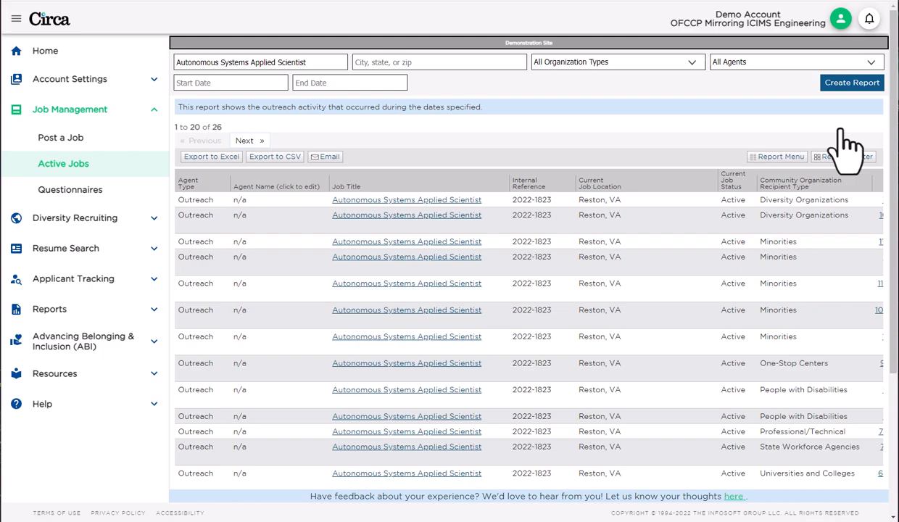
{"action": "mouse_move", "coordinate": [776, 217]}
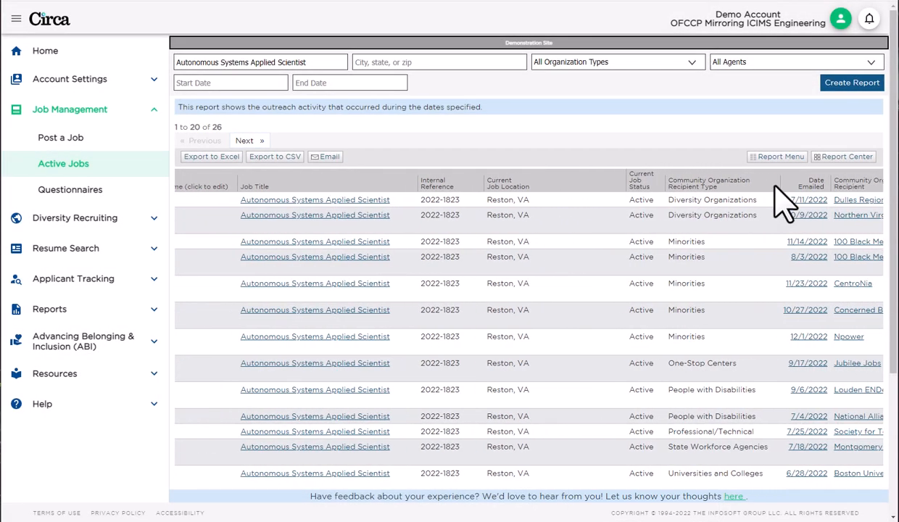
{"action": "scroll", "scroll_direction": "right", "scroll_amount": 3}
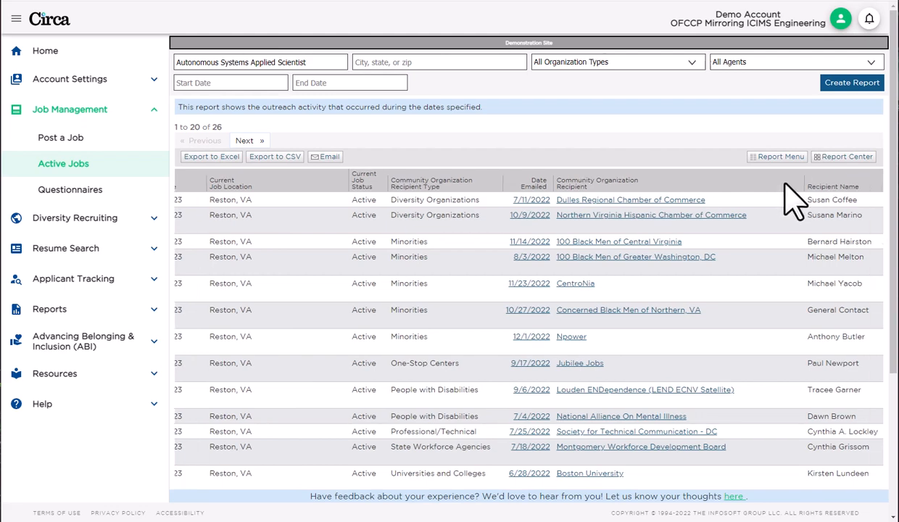
- Reveal the Recipient Name and Recipient Email columns, then return to the active jobs list
{"action": "scroll", "scroll_direction": "right", "scroll_amount": 3}
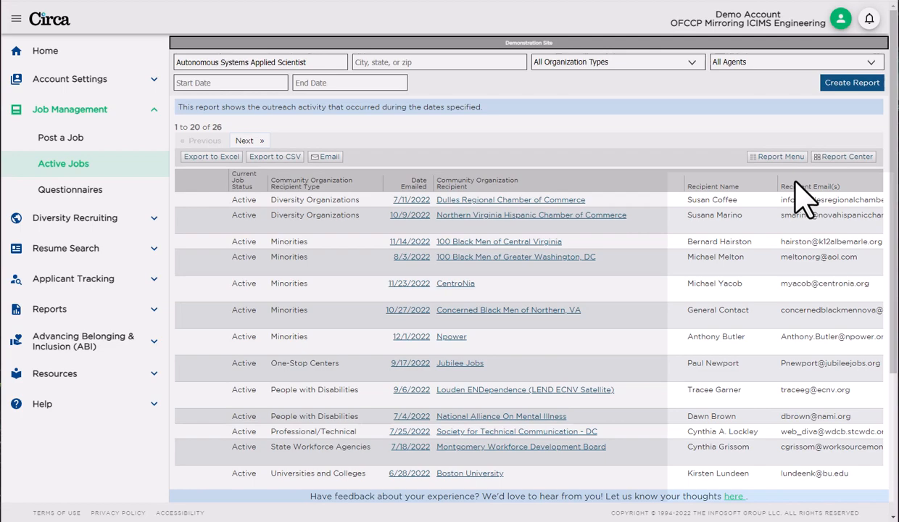
{"action": "left_click", "coordinate": [63, 163]}
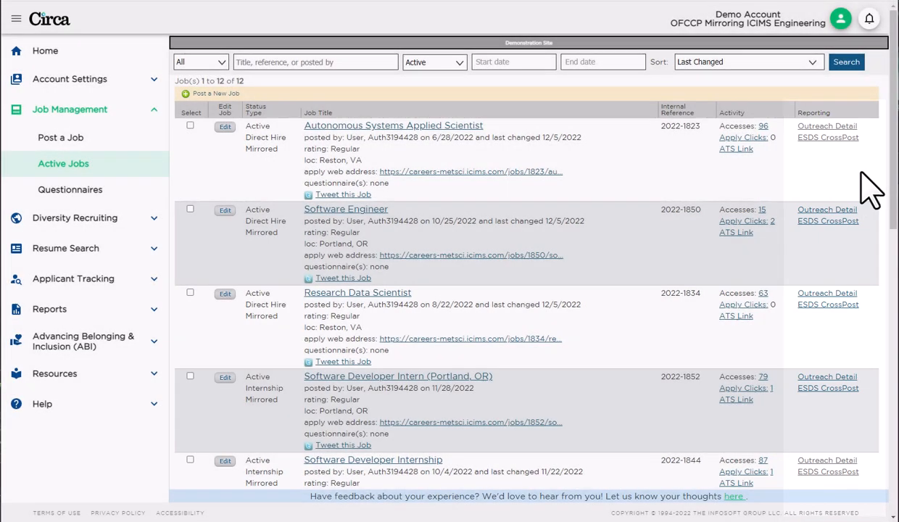
- Open the ESDS CrossPost report and the screenshot PDF for posting 2920144
{"action": "left_click", "coordinate": [827, 137]}
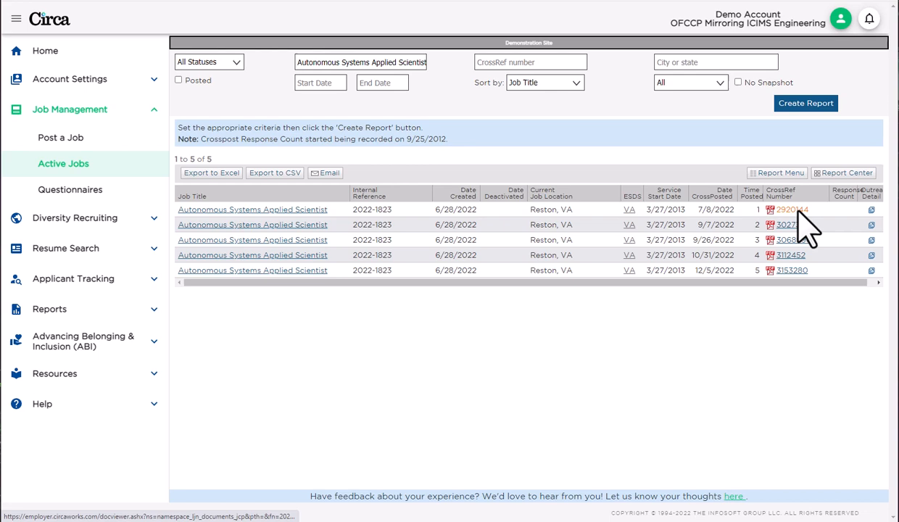
{"action": "left_click", "coordinate": [790, 210]}
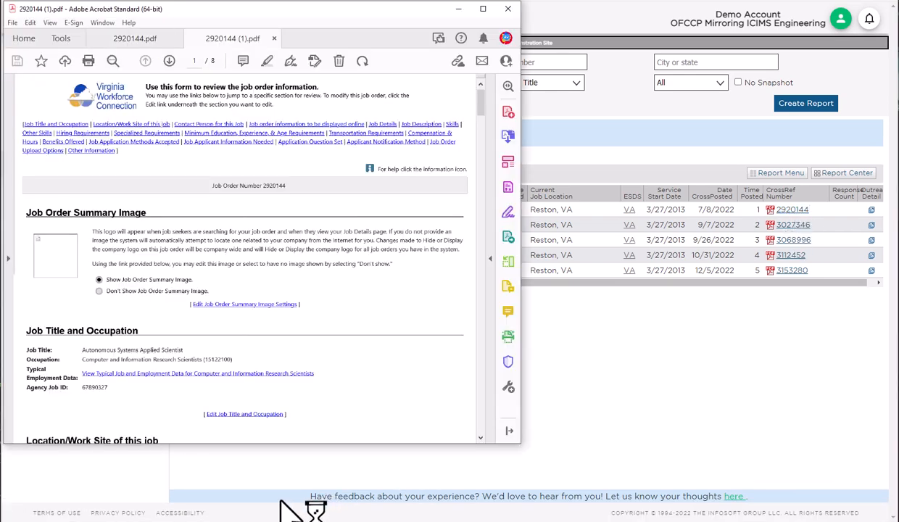